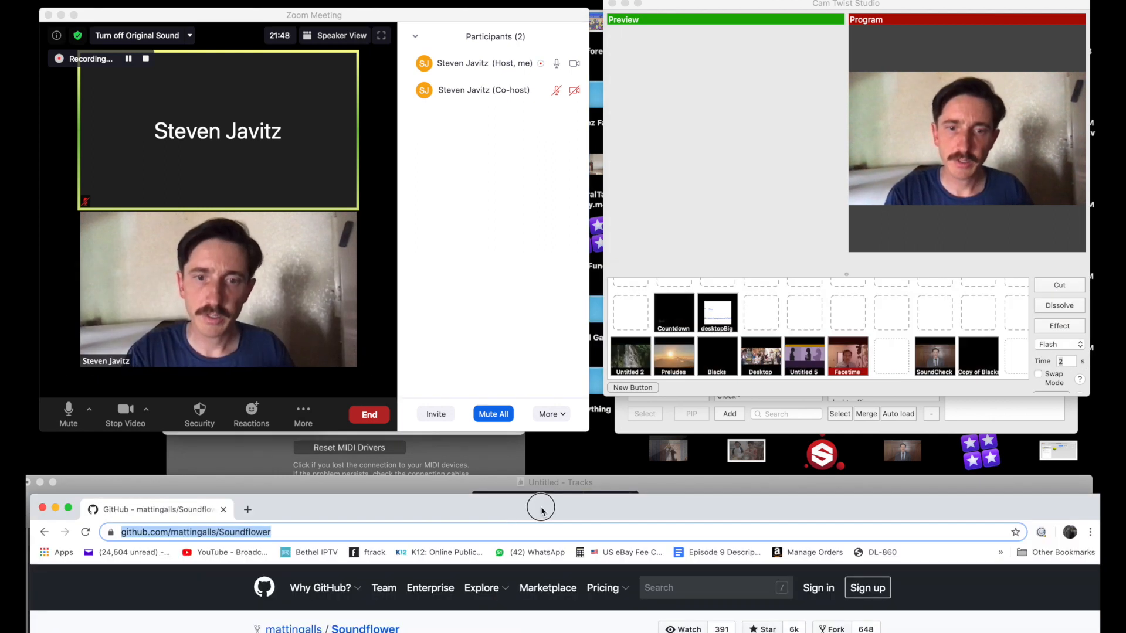
Step: Bring the Soundflower GitHub page forward and scroll to the ReadMe's signed installer link
{"action": "left_click", "coordinate": [541, 508]}
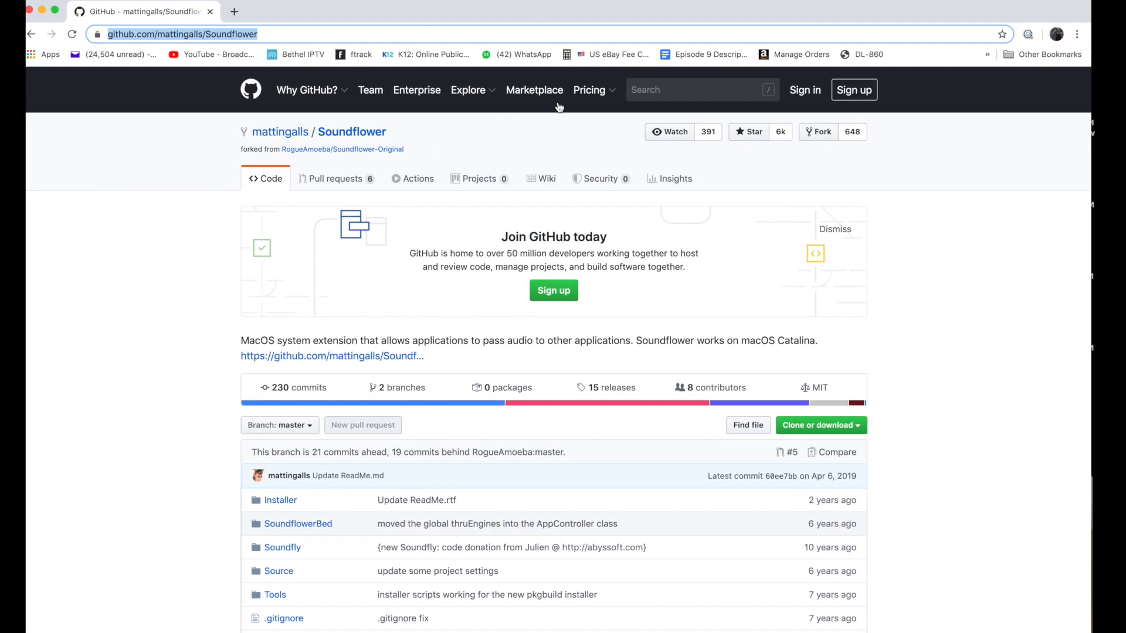
{"action": "scroll", "scroll_direction": "down", "scroll_amount": 3}
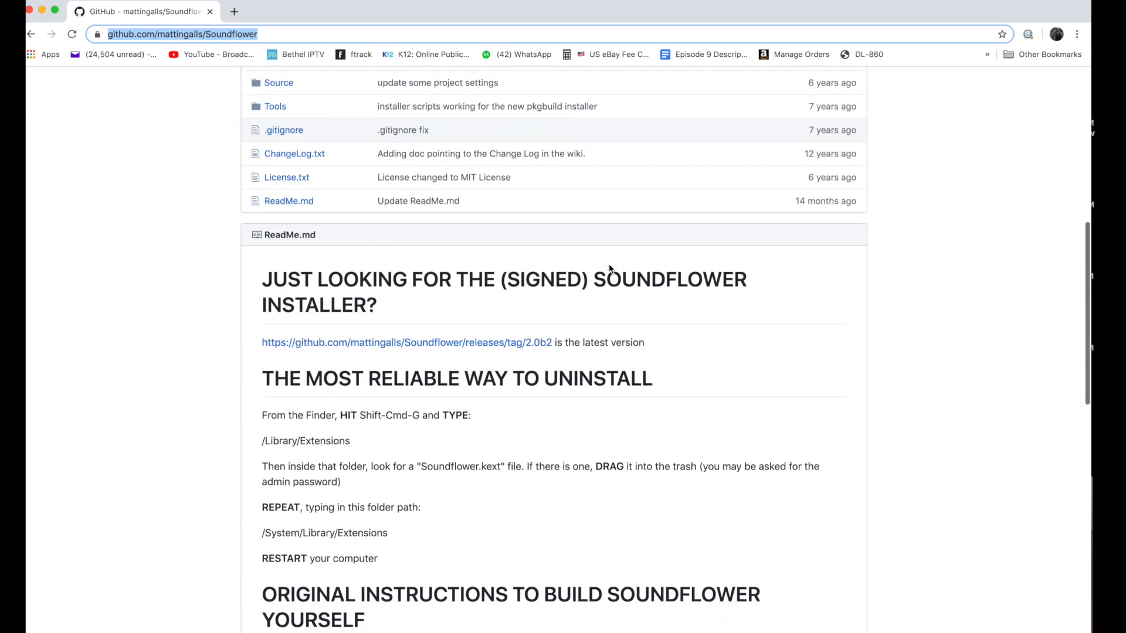
{"action": "mouse_move", "coordinate": [312, 350]}
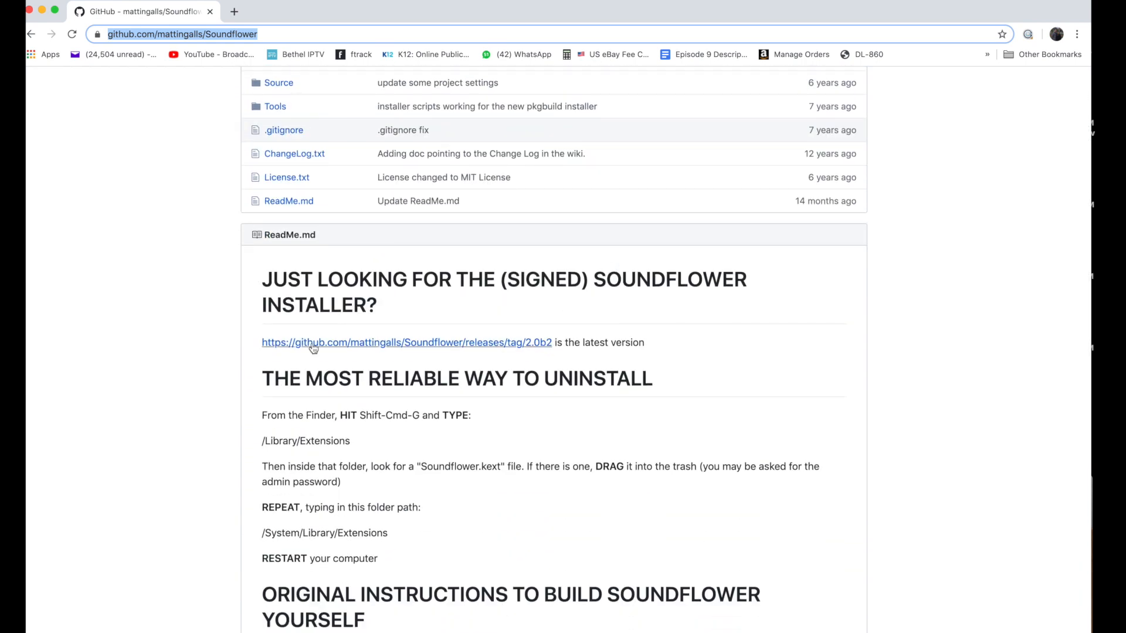
{"action": "mouse_move", "coordinate": [411, 140]}
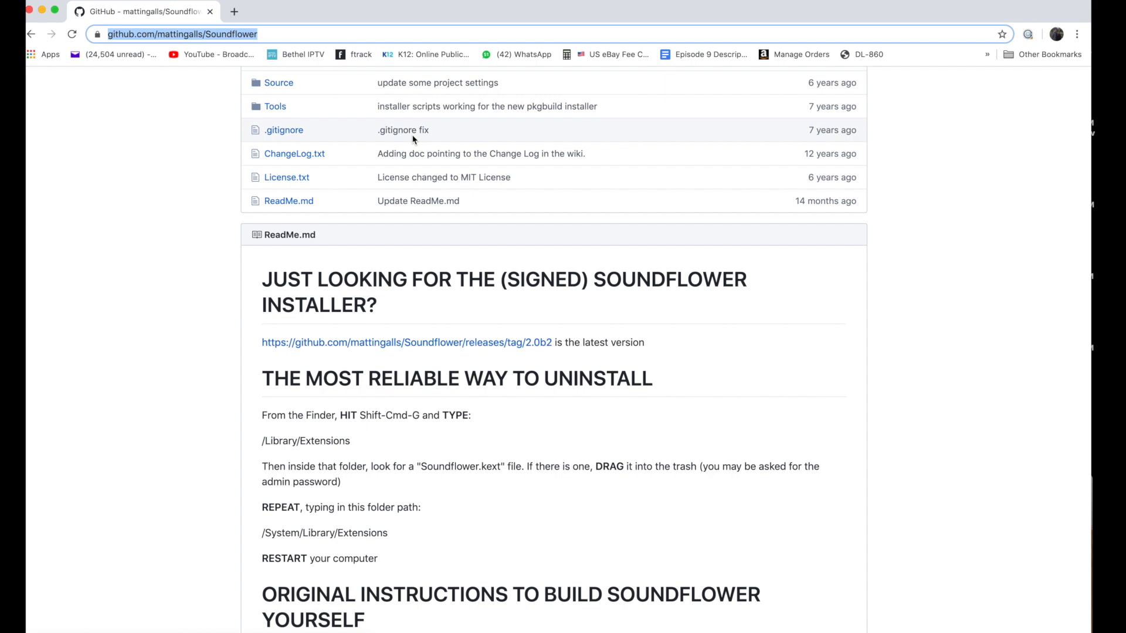
{"action": "mouse_move", "coordinate": [426, 343]}
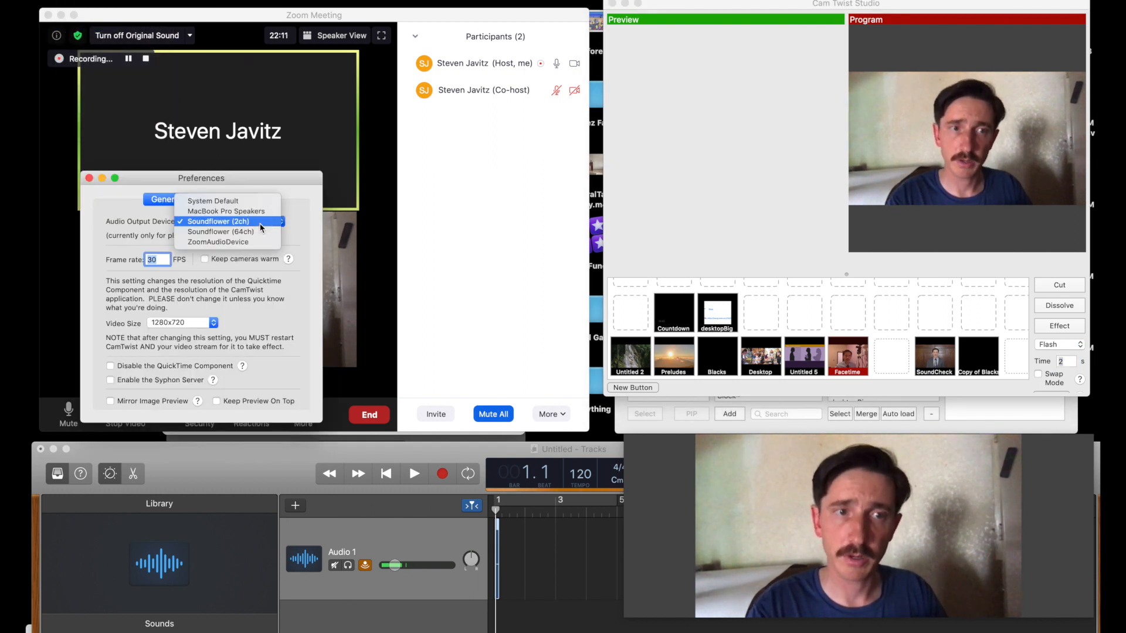
{"action": "mouse_move", "coordinate": [691, 151]}
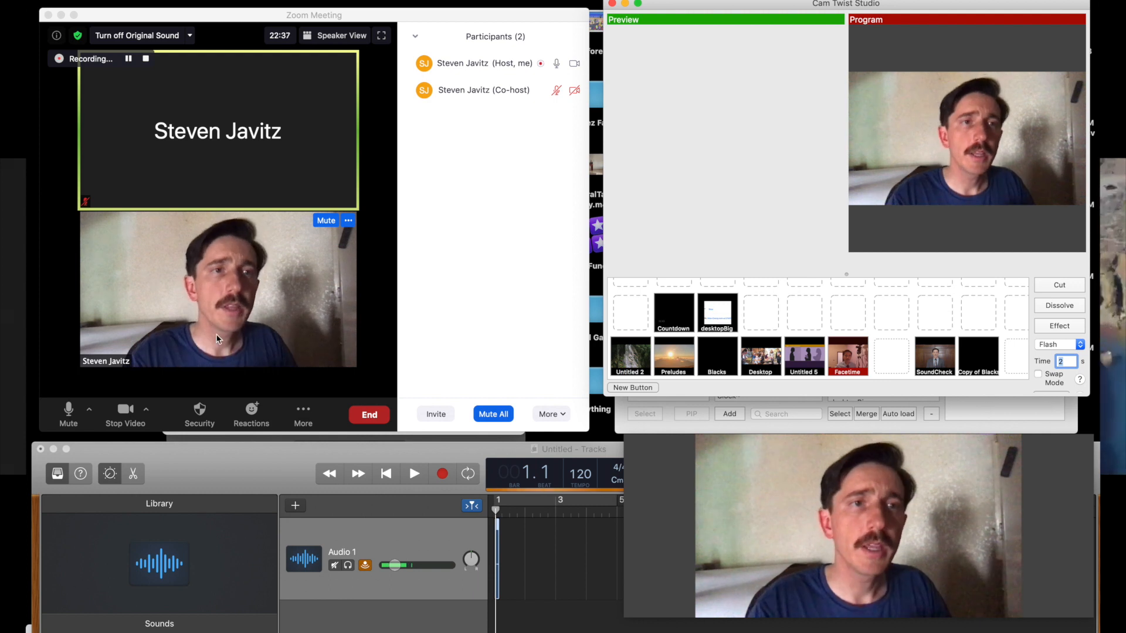
Step: From Zoom's mute menu, reach the Audio Settings with Soundflower (2ch) as microphone
{"action": "left_click", "coordinate": [88, 410]}
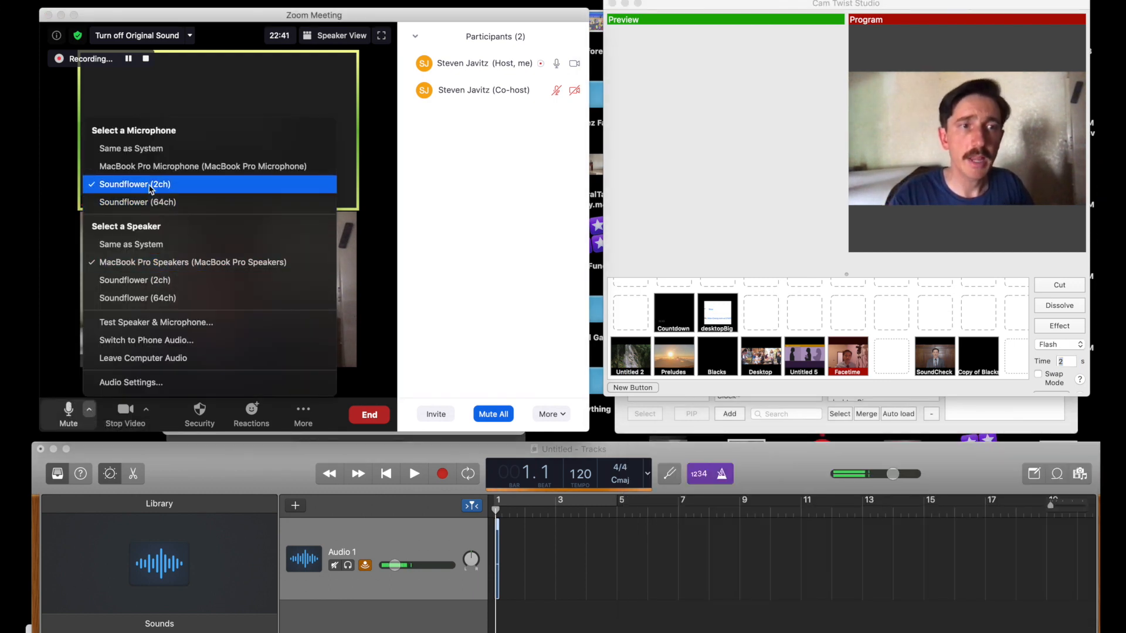
{"action": "mouse_move", "coordinate": [130, 383]}
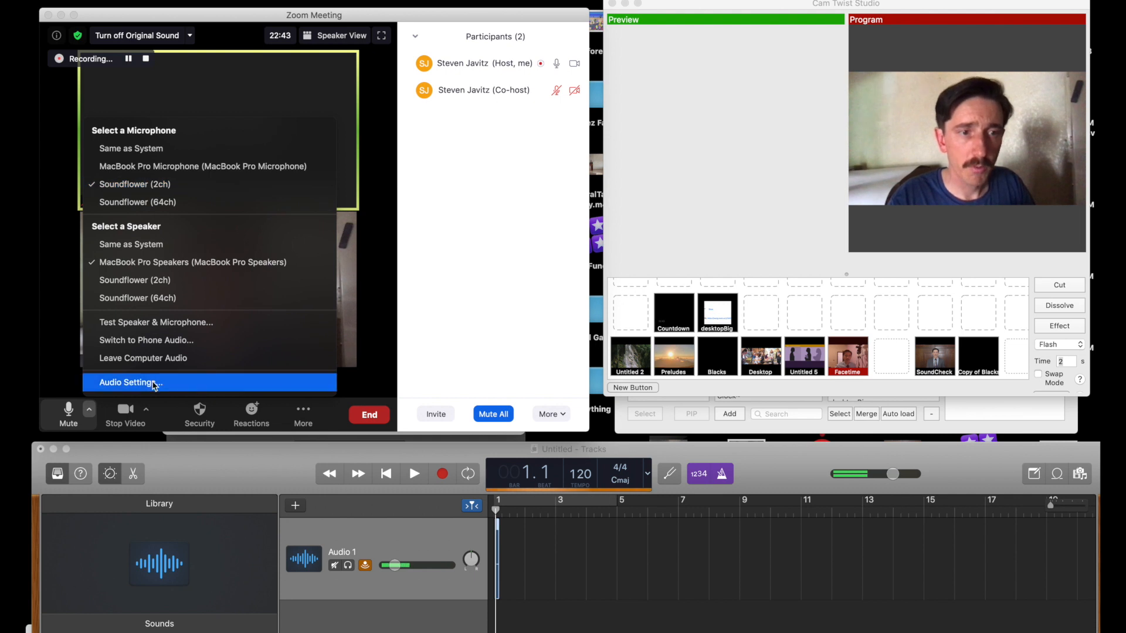
{"action": "left_click", "coordinate": [130, 382]}
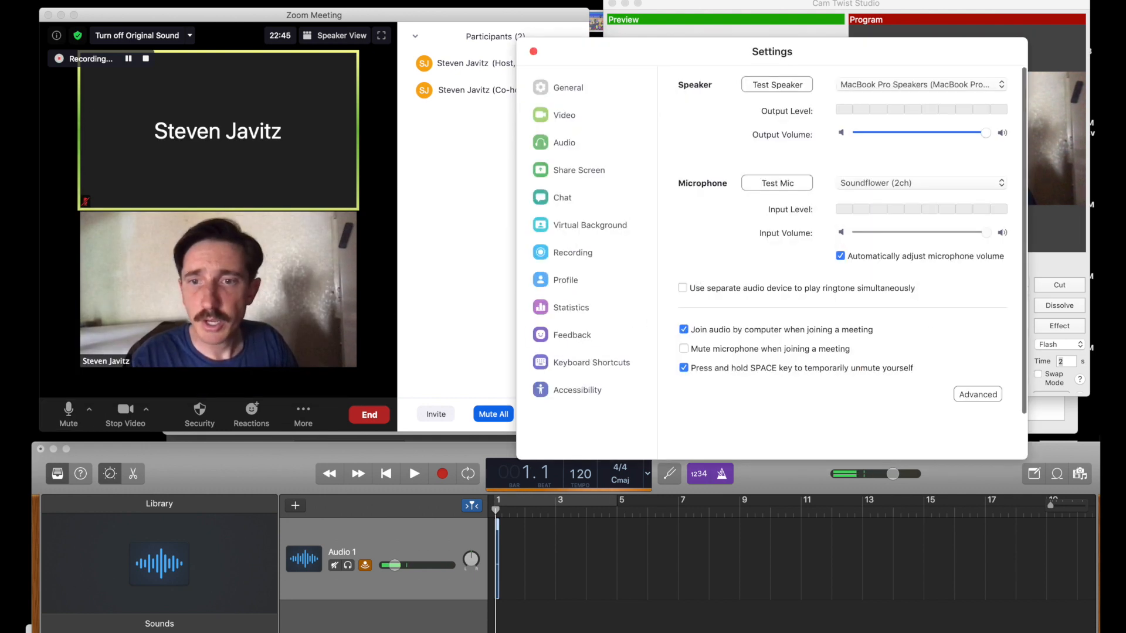
Step: Show Zoom's advanced audio options with the in-meeting Original Sound option enabled
{"action": "left_click", "coordinate": [977, 394]}
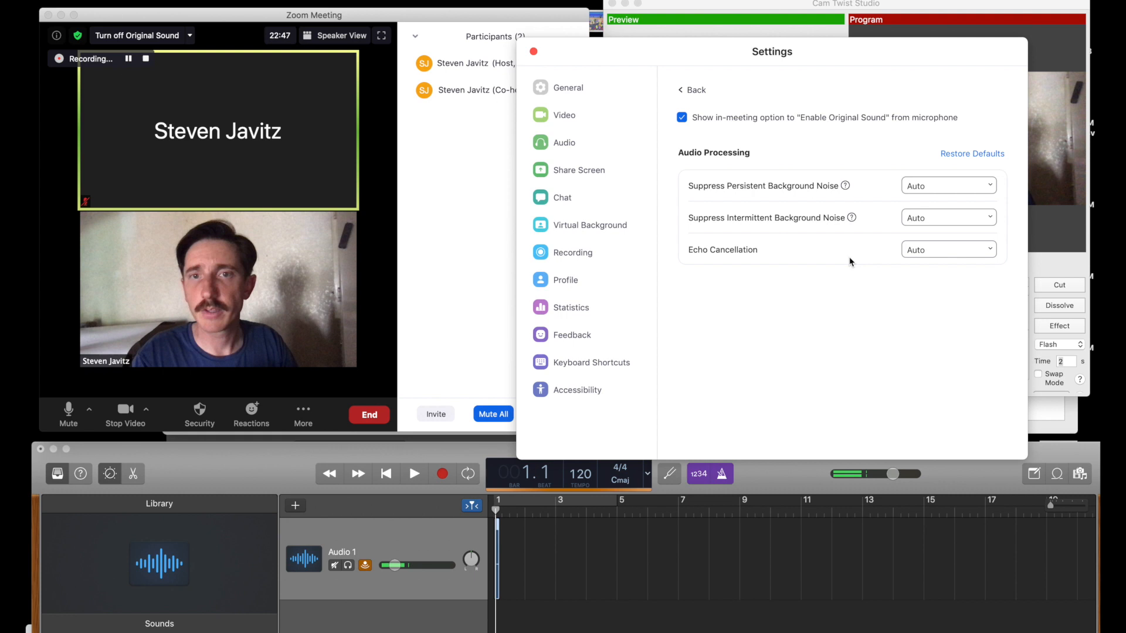
{"action": "left_click", "coordinate": [681, 117]}
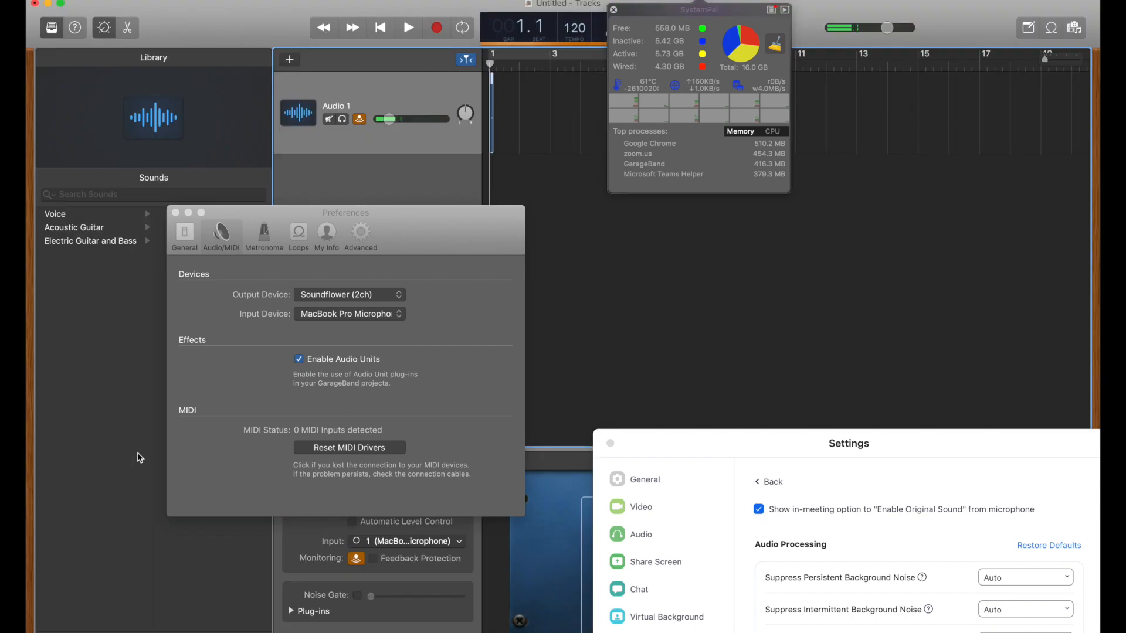
{"action": "mouse_move", "coordinate": [233, 225]}
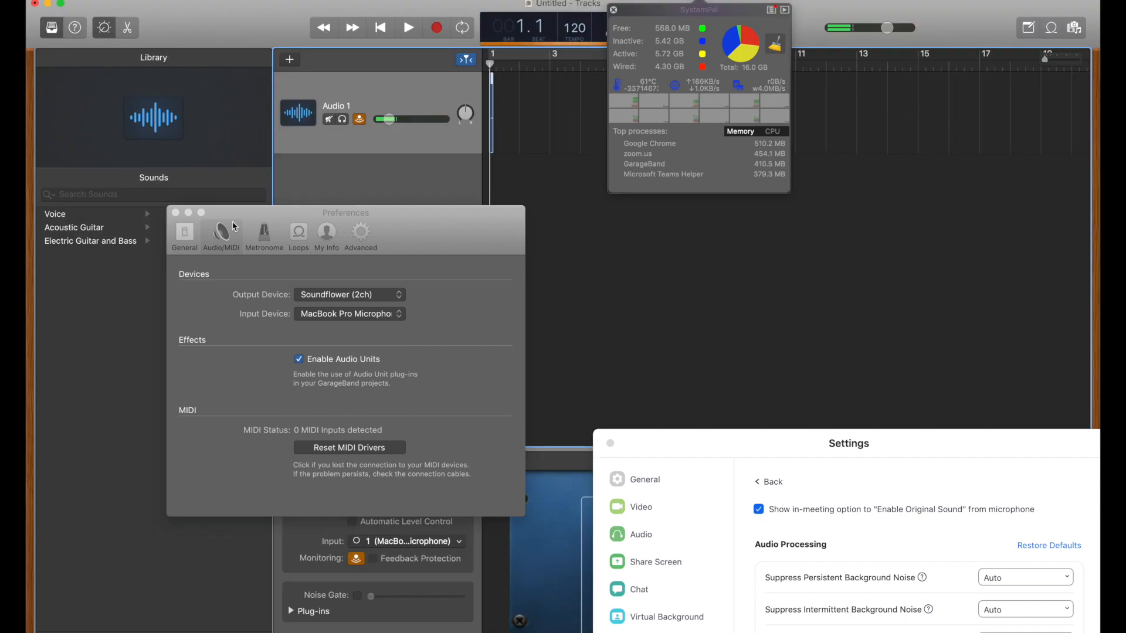
Step: Keep GarageBand output on Soundflower (2ch), input on MacBook Pro Microphone, and close preferences
{"action": "left_click", "coordinate": [348, 294]}
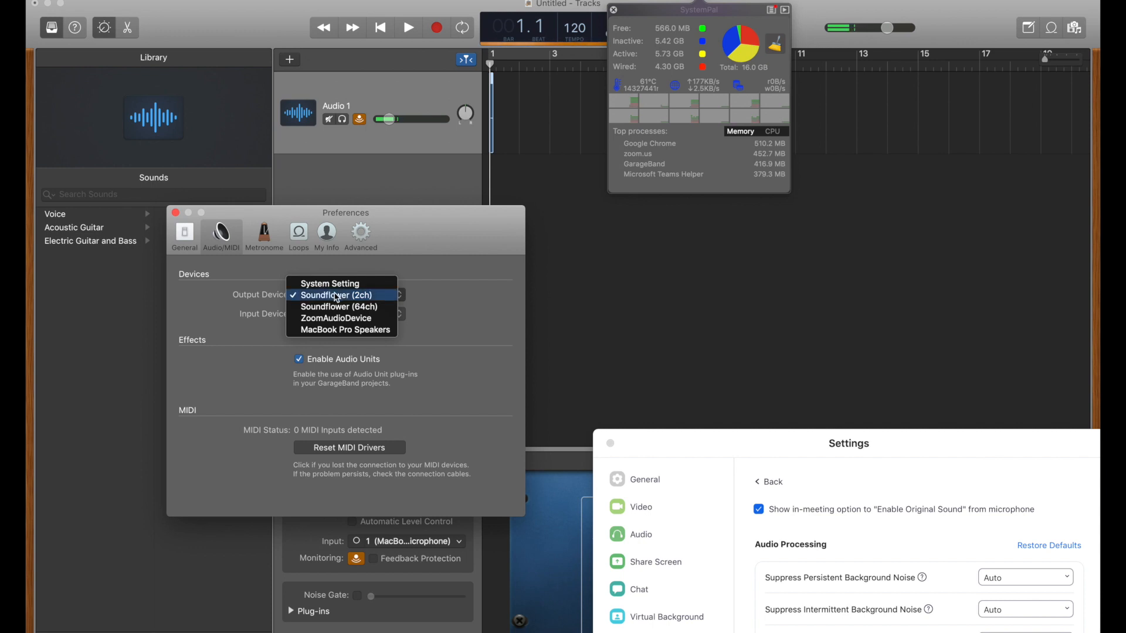
{"action": "left_click", "coordinate": [336, 296]}
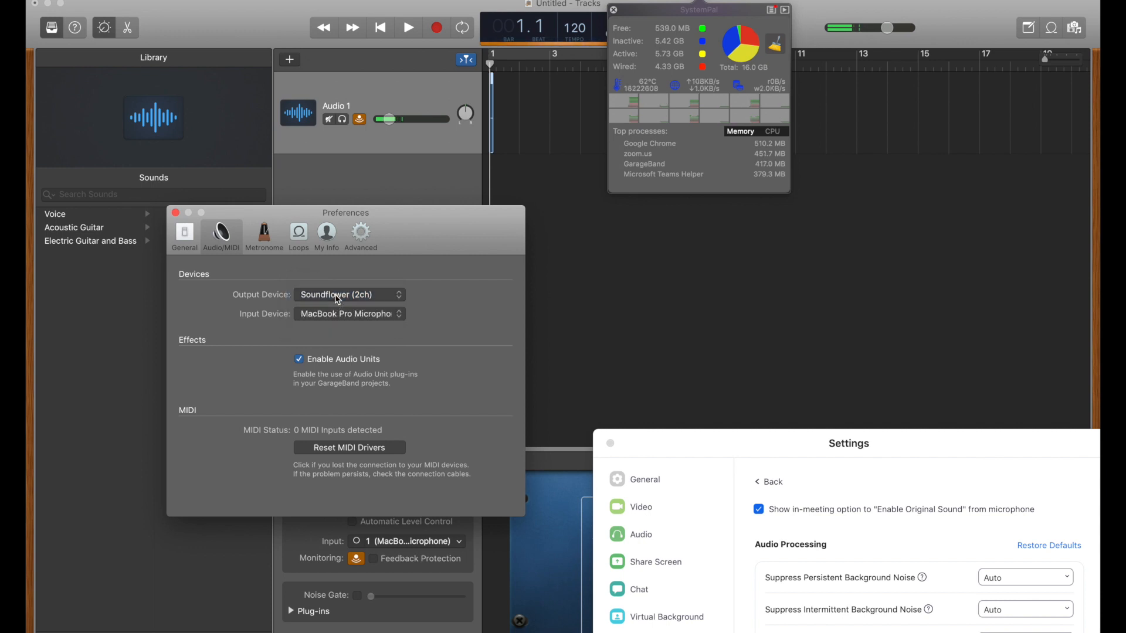
{"action": "mouse_move", "coordinate": [420, 234]}
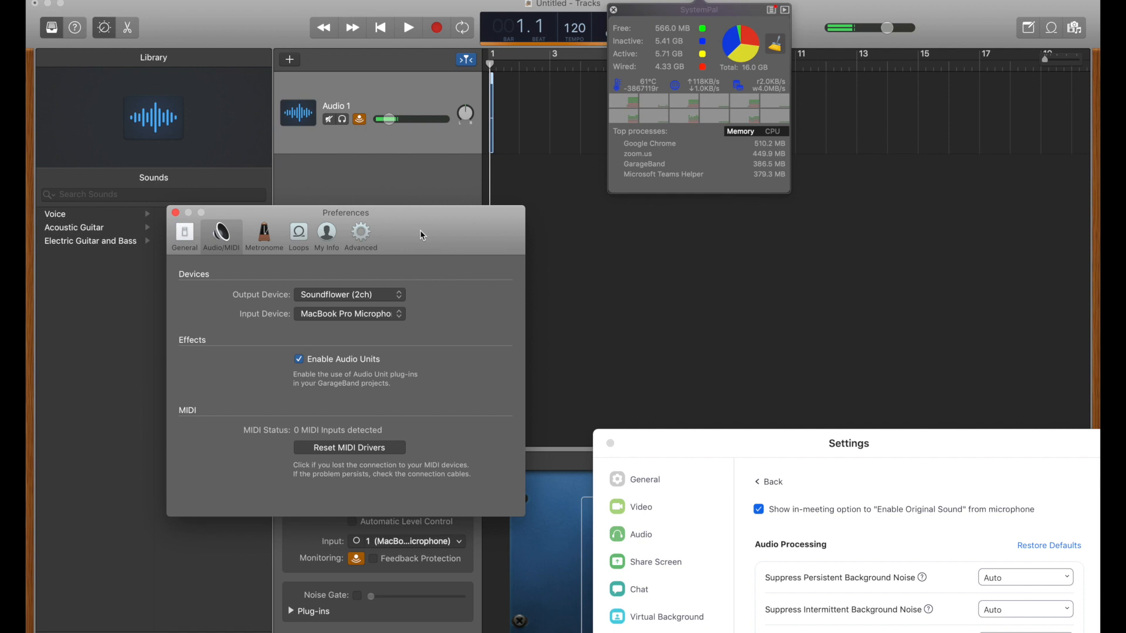
{"action": "left_click", "coordinate": [349, 314]}
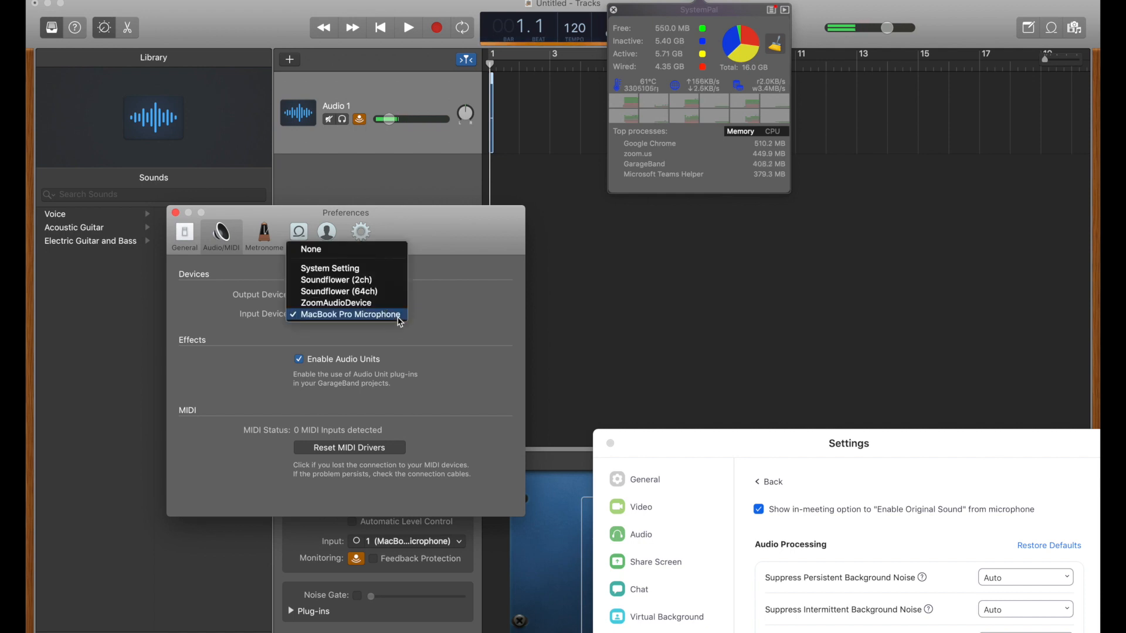
{"action": "mouse_move", "coordinate": [446, 328]}
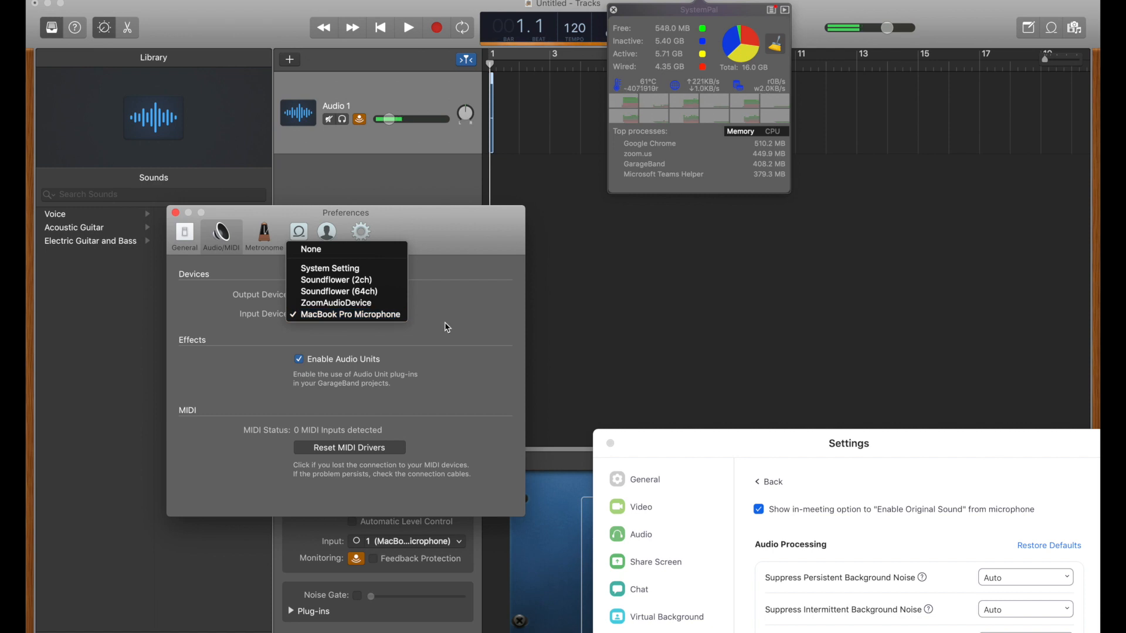
{"action": "left_click", "coordinate": [335, 281]}
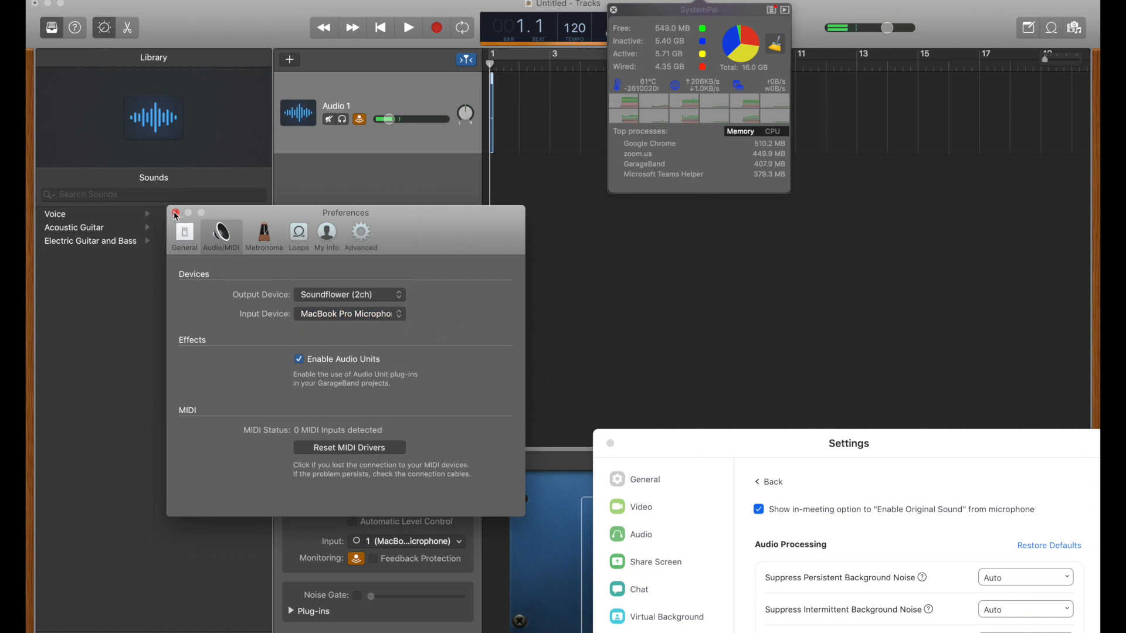
{"action": "left_click", "coordinate": [175, 212]}
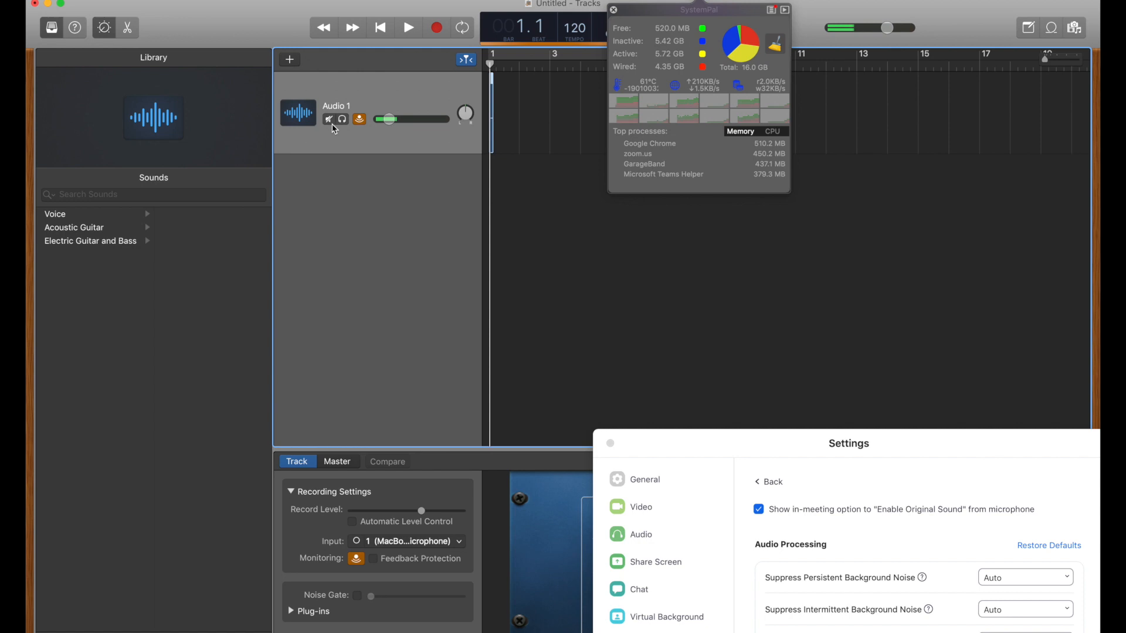
{"action": "left_click", "coordinate": [328, 119]}
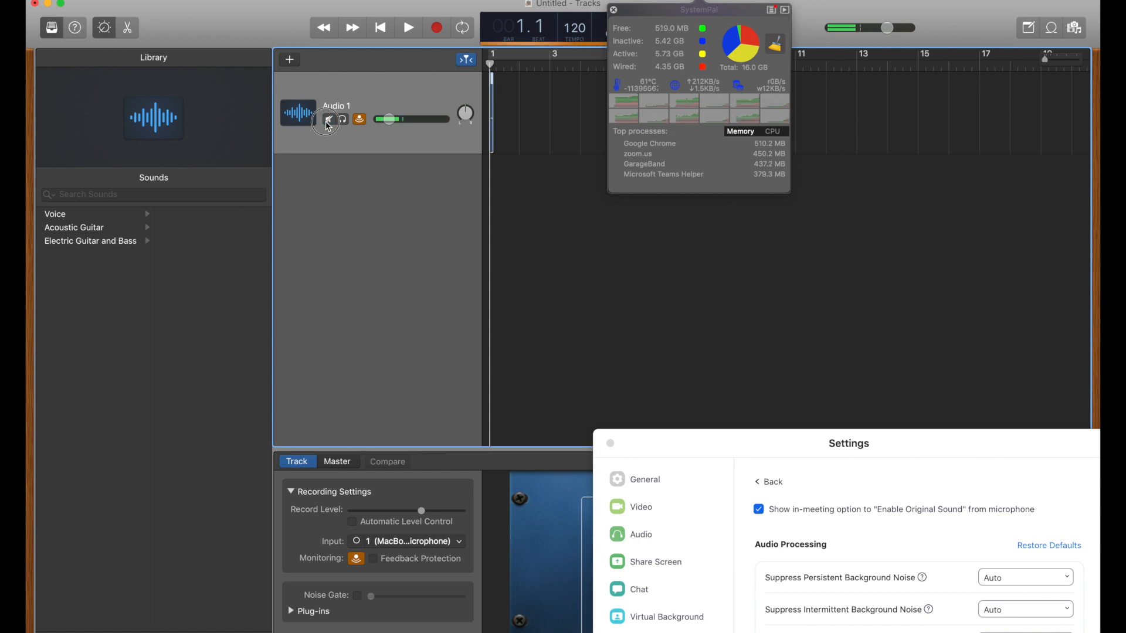